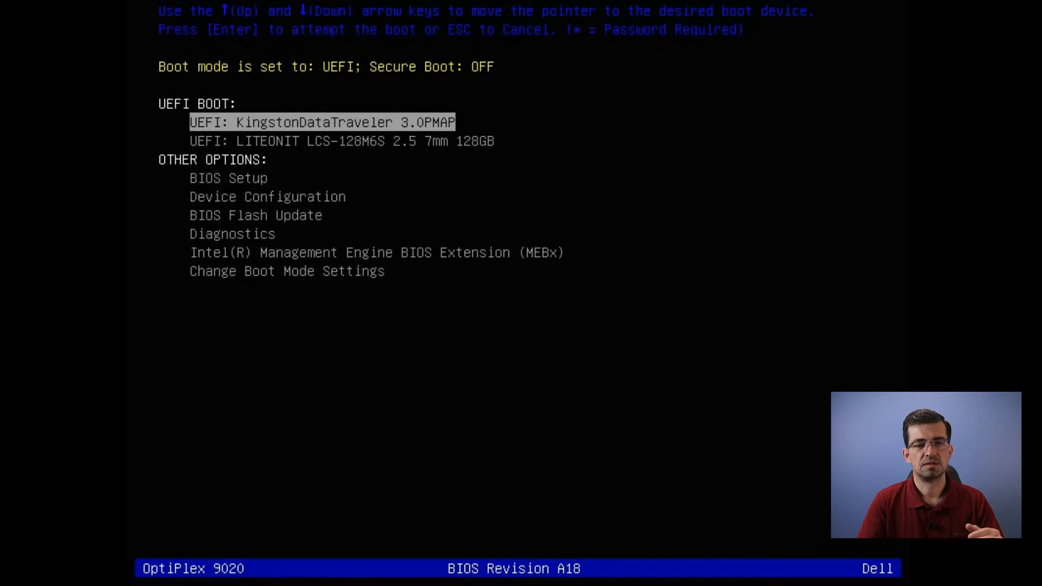
- Boot from the UEFI Kingston DataTraveler USB drive in the one-time boot menu
{"action": "key", "text": "Down"}
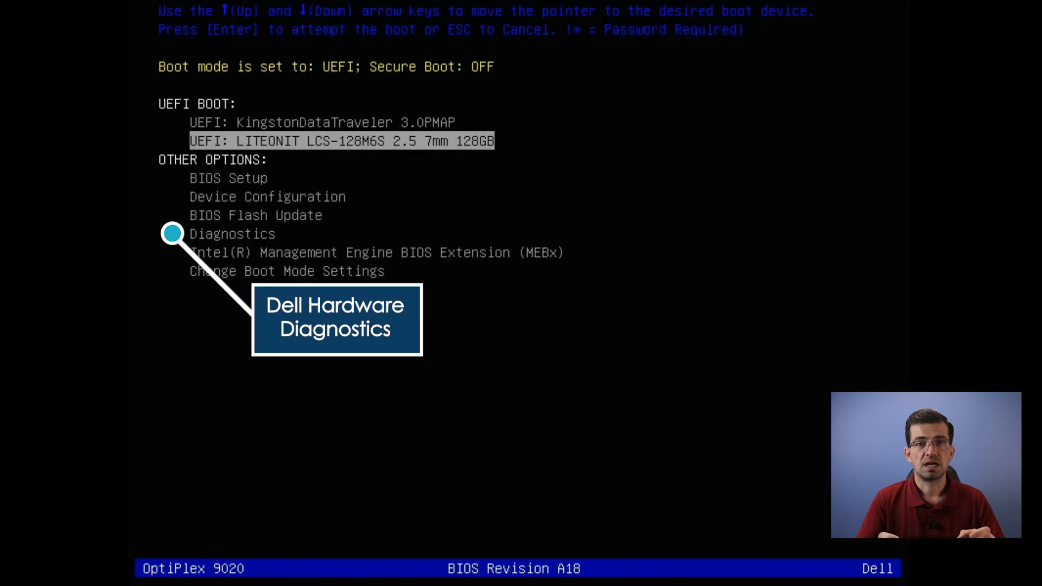
{"action": "key", "text": "Up"}
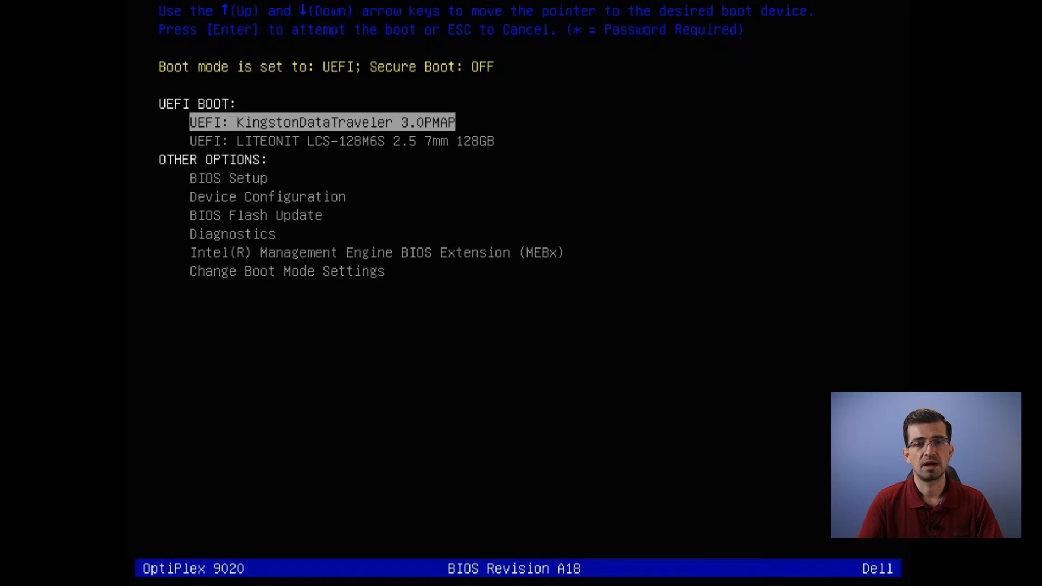
{"action": "key", "text": "Return"}
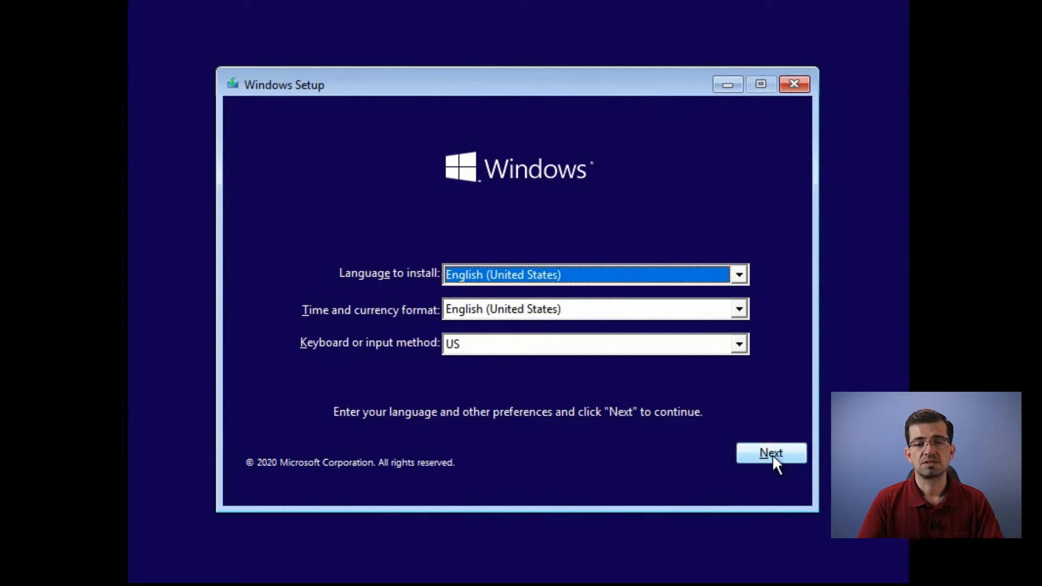
- Keep English (United States) settings, begin the installation and accept the license terms
{"action": "left_click", "coordinate": [770, 452]}
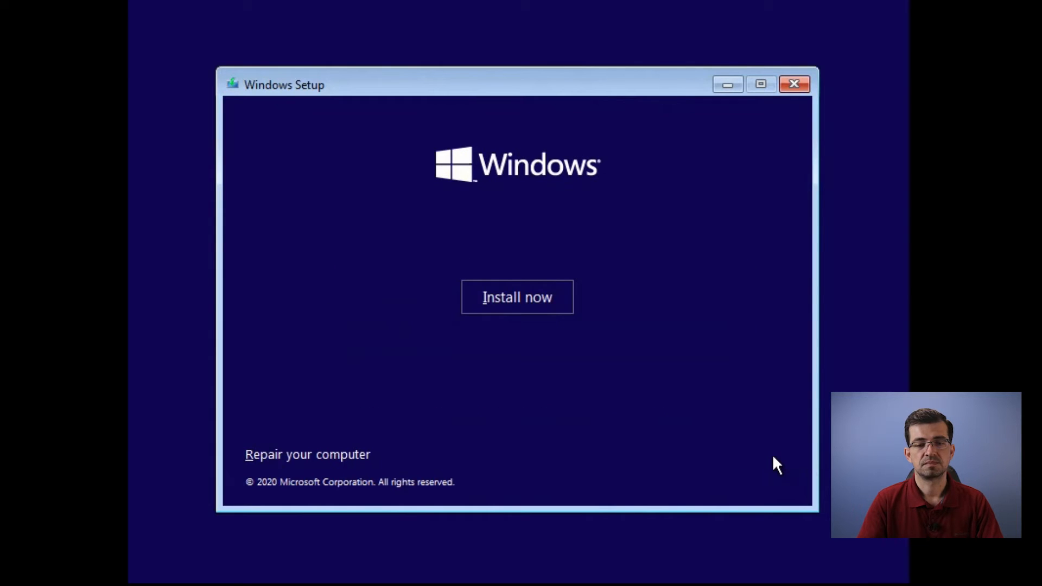
{"action": "mouse_move", "coordinate": [525, 313]}
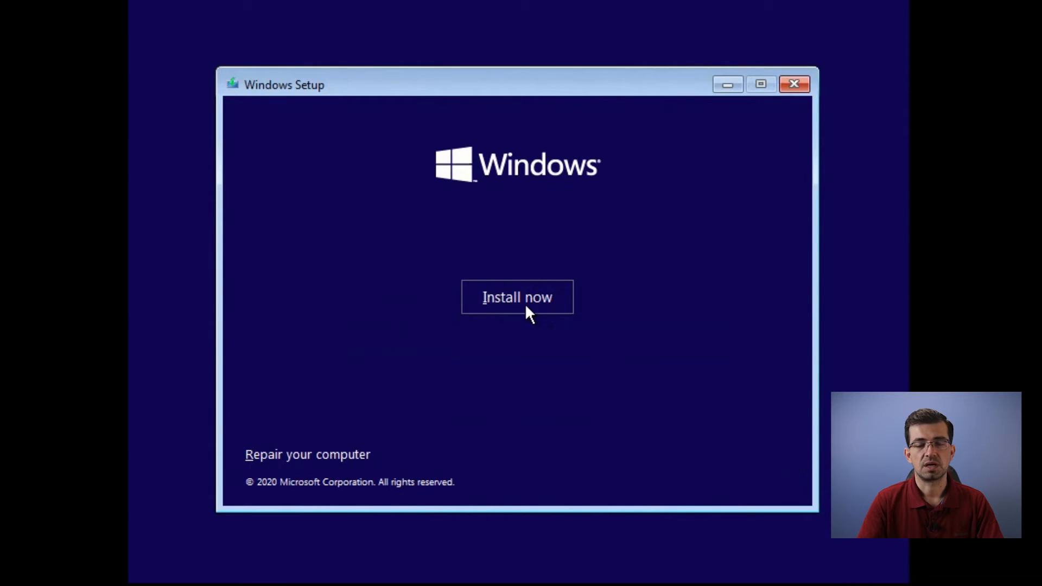
{"action": "left_click", "coordinate": [517, 296]}
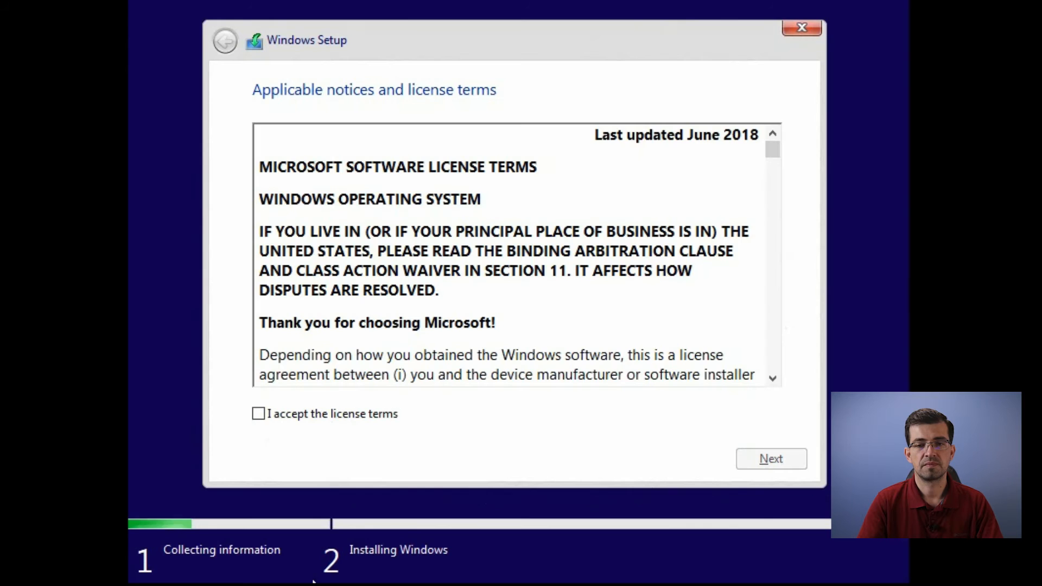
{"action": "left_click", "coordinate": [257, 413]}
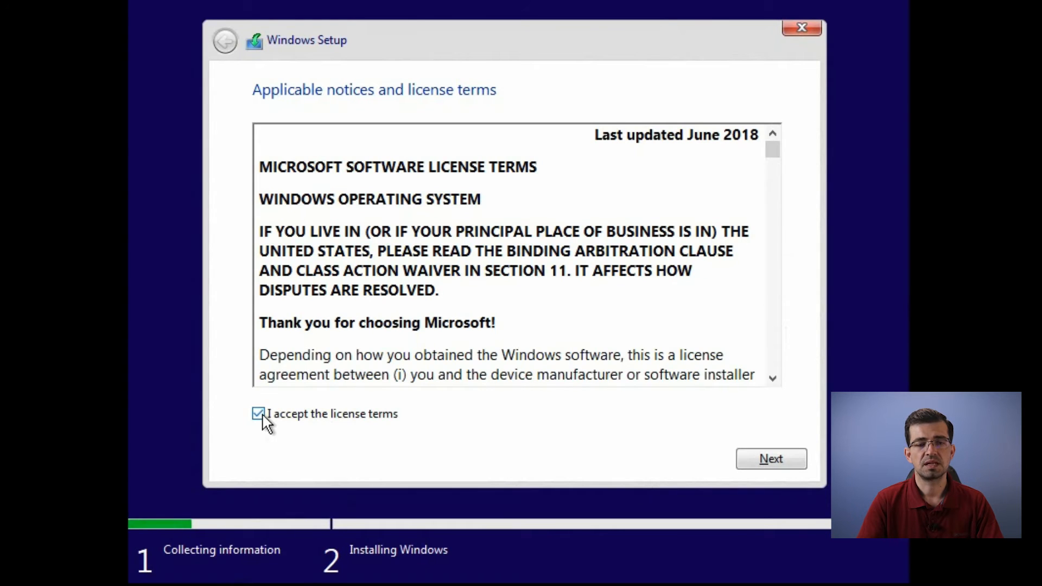
{"action": "mouse_move", "coordinate": [770, 459]}
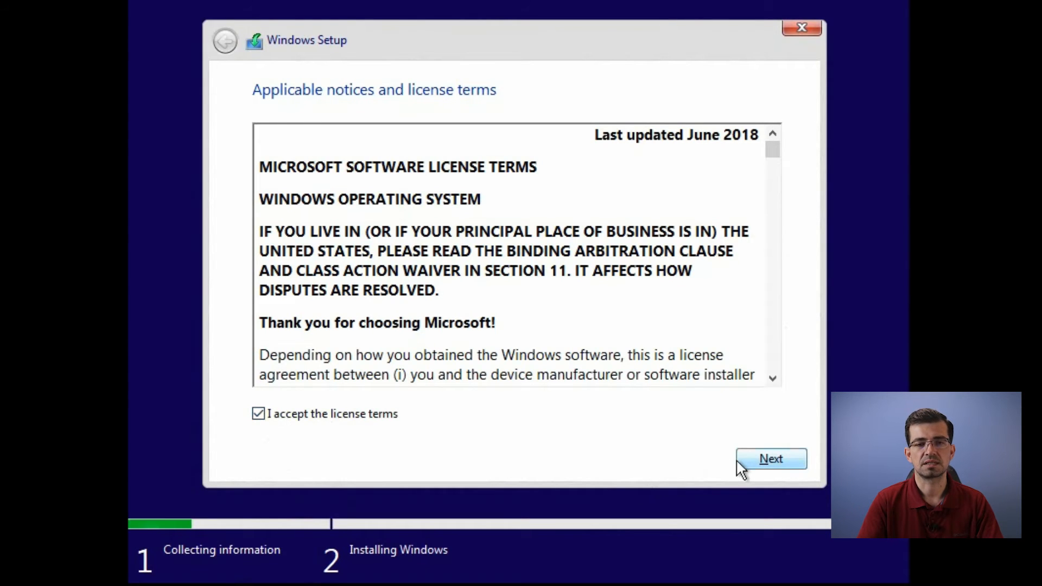
- Continue past the license and choose 'Custom: Install Windows only (advanced)'
{"action": "left_click", "coordinate": [770, 458]}
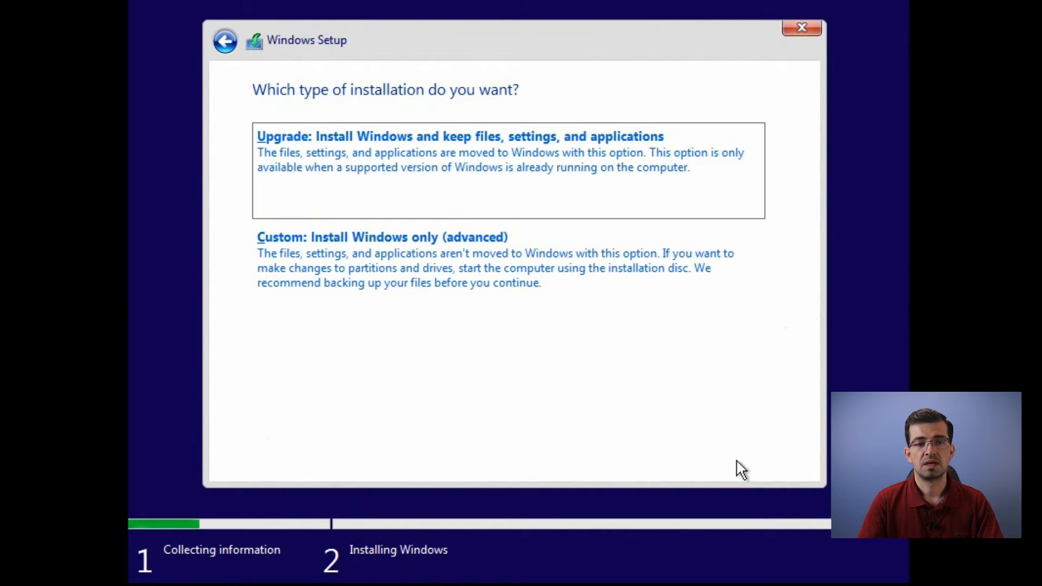
{"action": "mouse_move", "coordinate": [687, 204]}
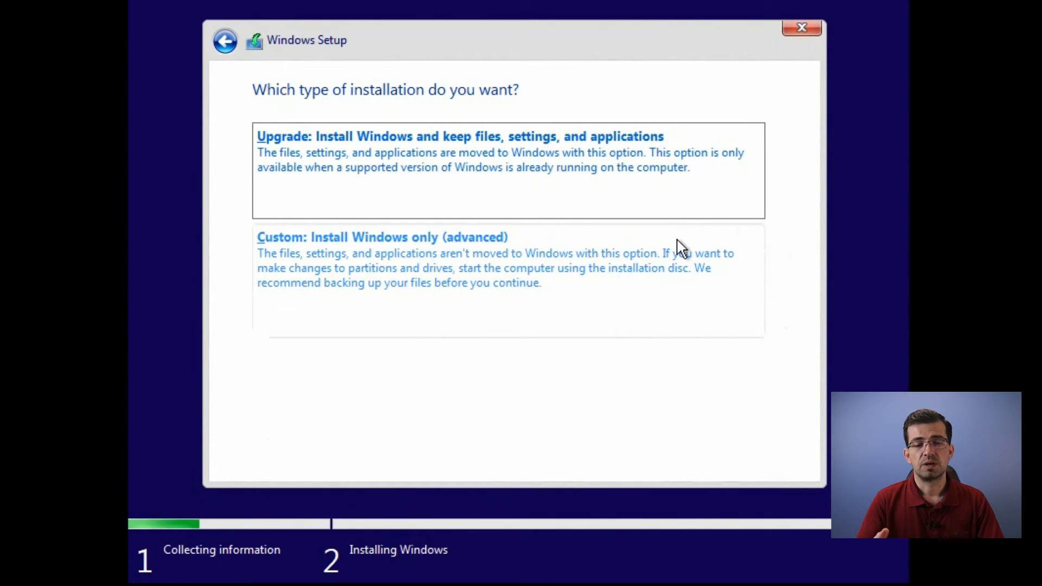
{"action": "left_click", "coordinate": [380, 237]}
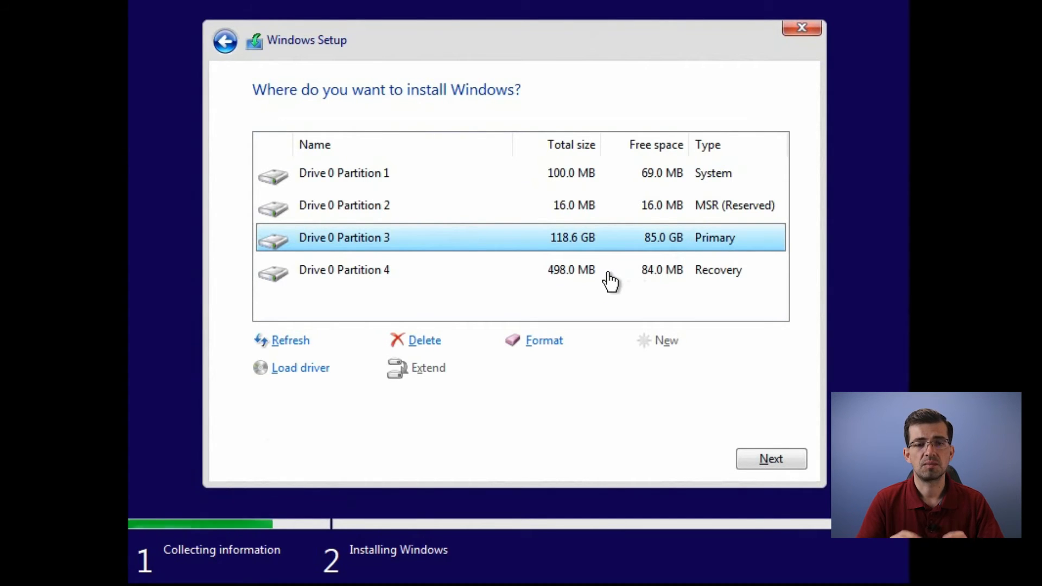
- Delete the recovery, primary, MSR and System partitions, then install onto unallocated space
{"action": "left_click", "coordinate": [423, 339]}
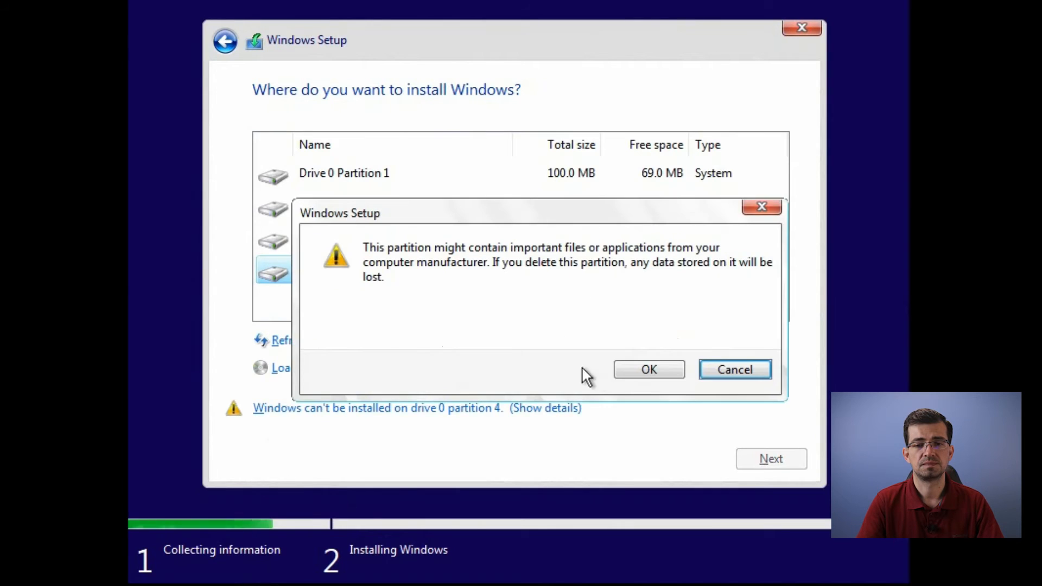
{"action": "left_click", "coordinate": [648, 370]}
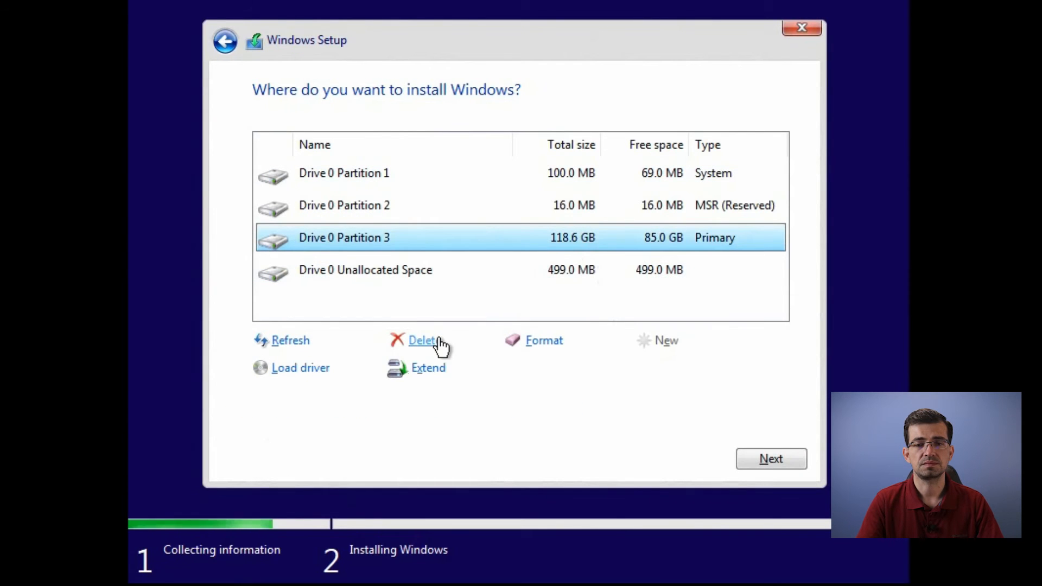
{"action": "left_click", "coordinate": [424, 340]}
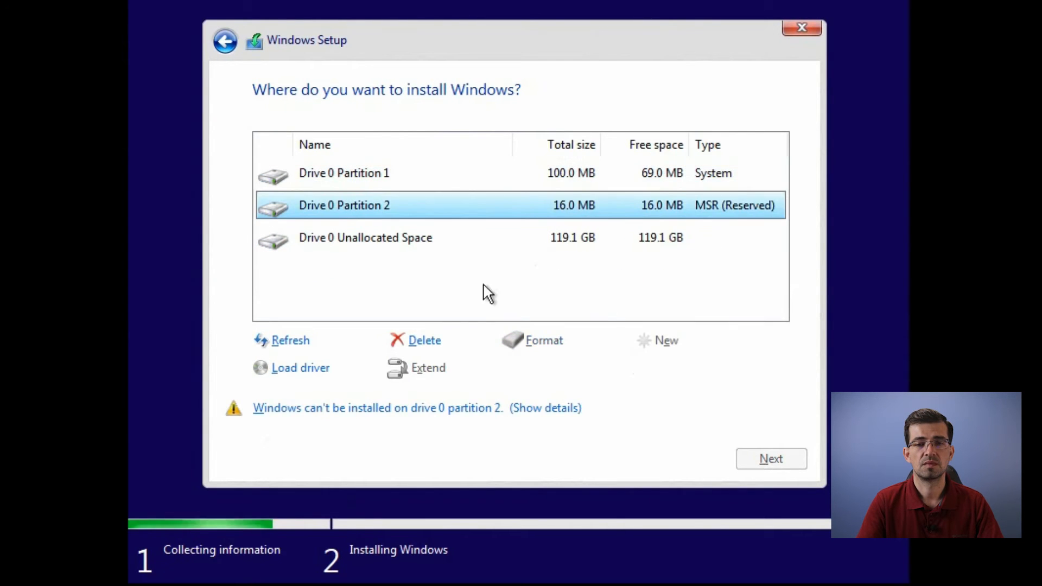
{"action": "left_click", "coordinate": [424, 340]}
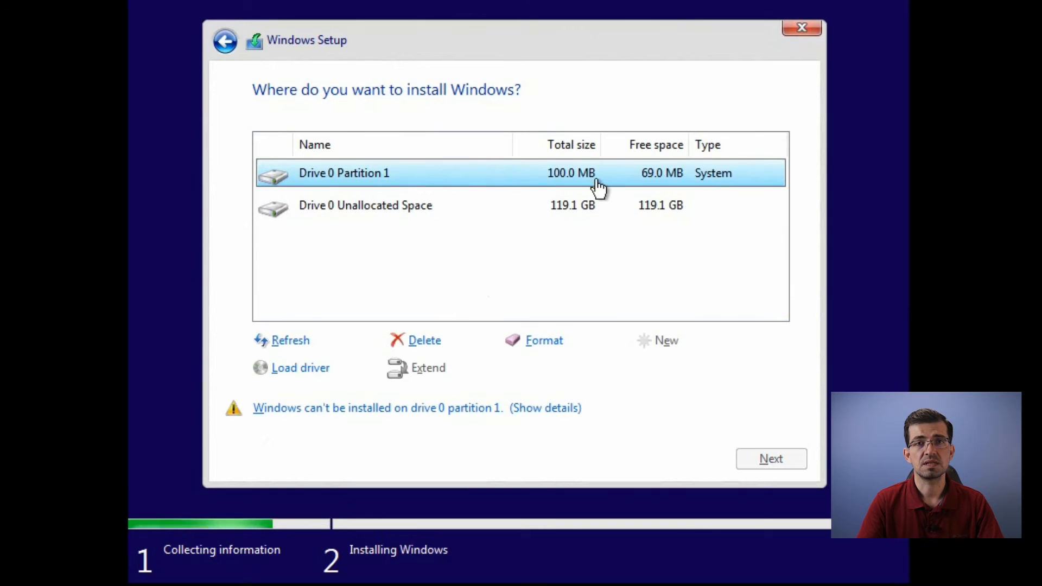
{"action": "left_click", "coordinate": [424, 340]}
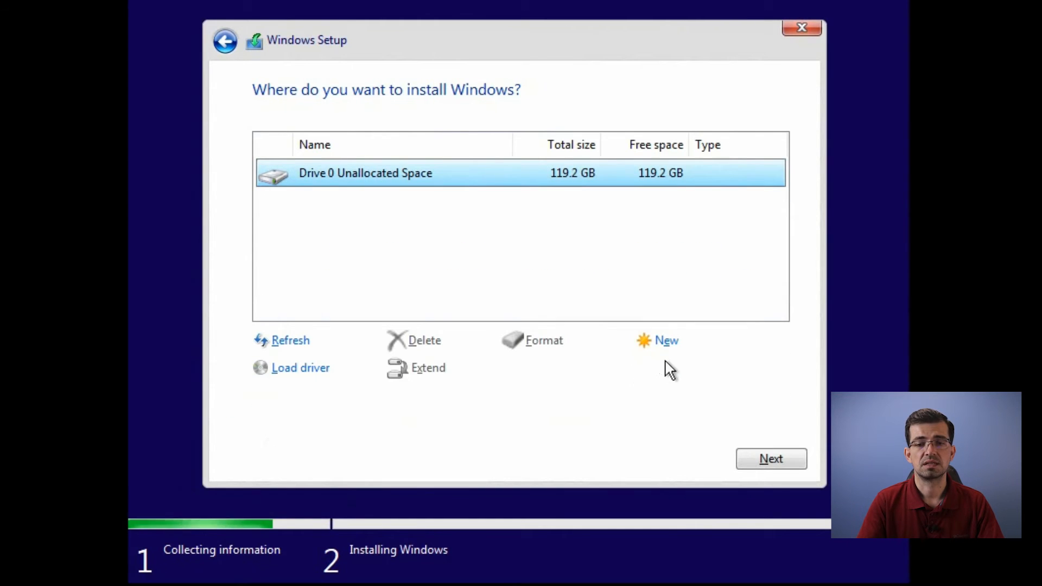
{"action": "left_click", "coordinate": [770, 459]}
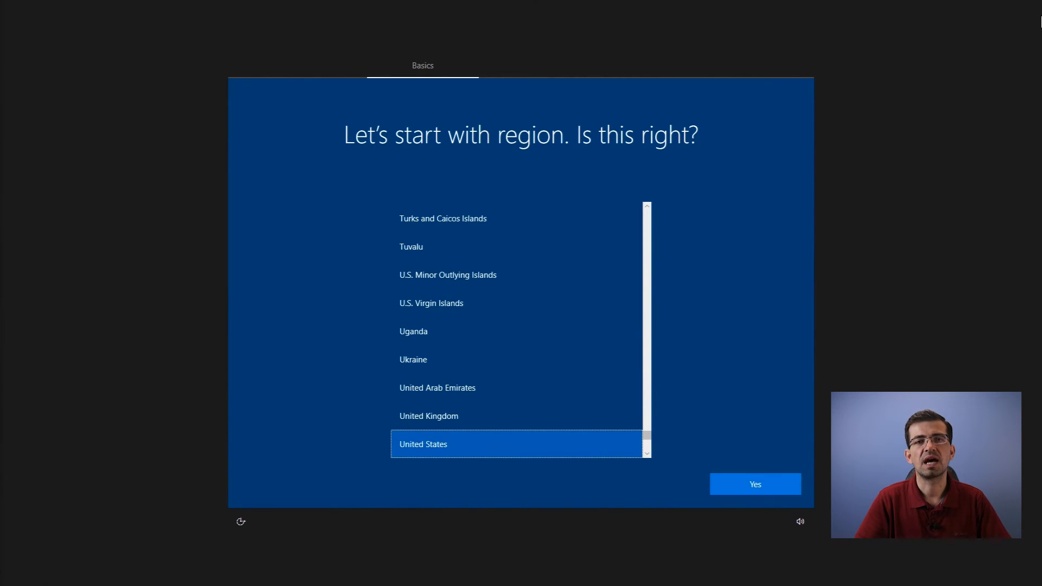
{"action": "mouse_move", "coordinate": [2, 32]}
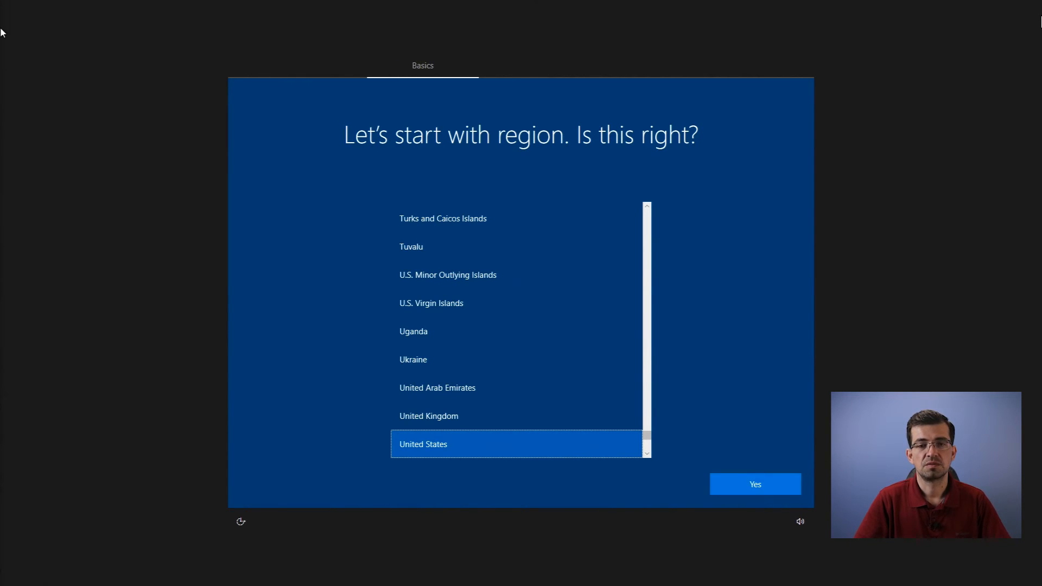
{"action": "mouse_move", "coordinate": [702, 494]}
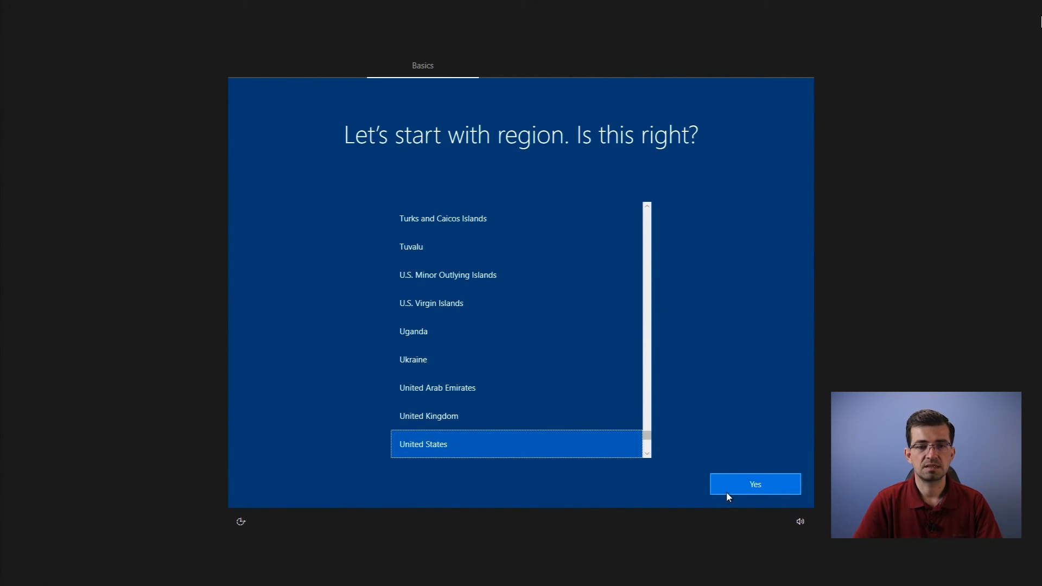
- Confirm United States region and US keyboard layout
{"action": "left_click", "coordinate": [754, 483]}
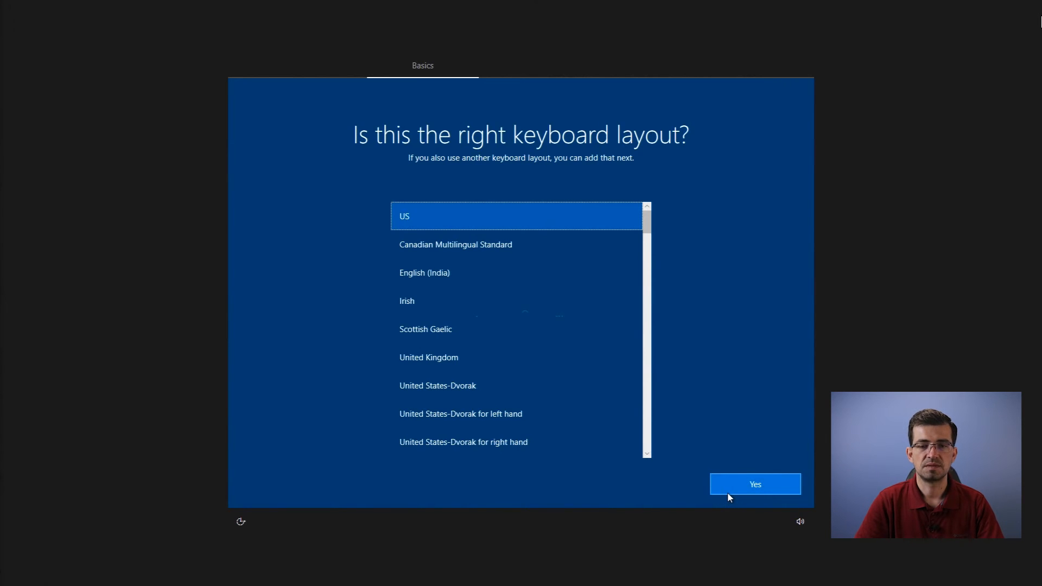
{"action": "left_click", "coordinate": [754, 483]}
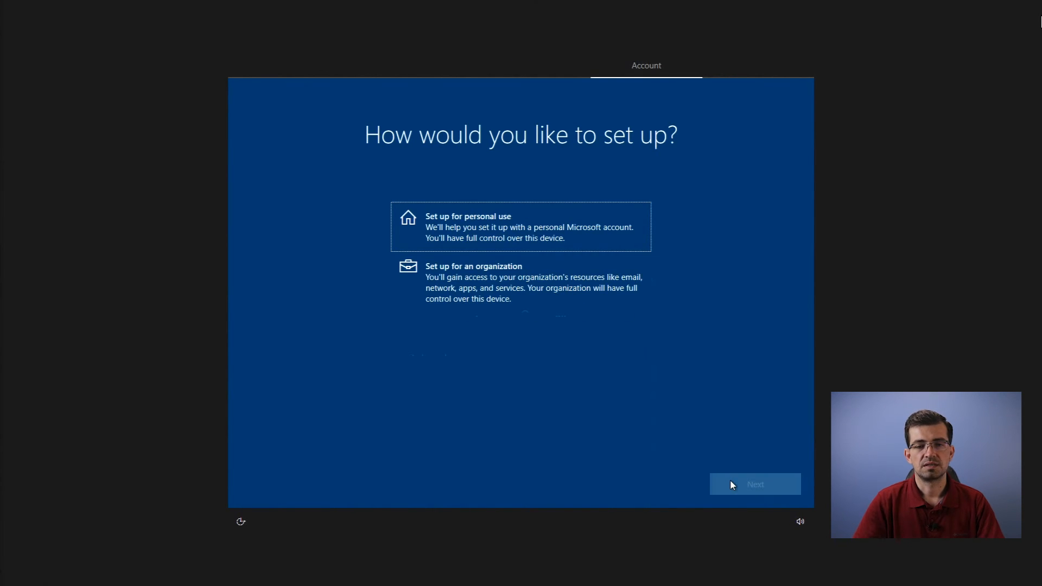
- Choose 'Set up for personal use' and continue to the account sign-in page
{"action": "left_click", "coordinate": [520, 226]}
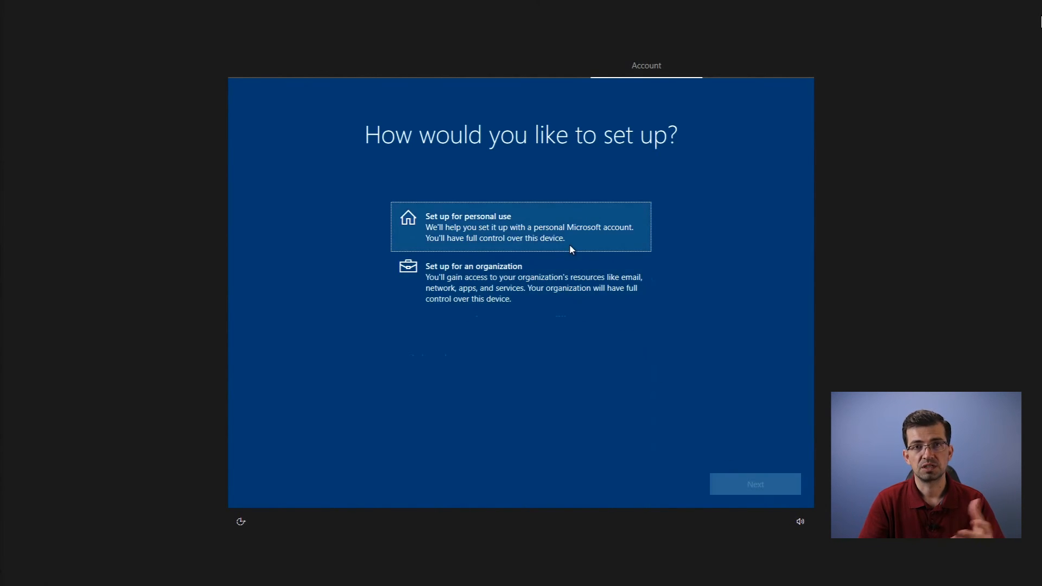
{"action": "left_click", "coordinate": [521, 227]}
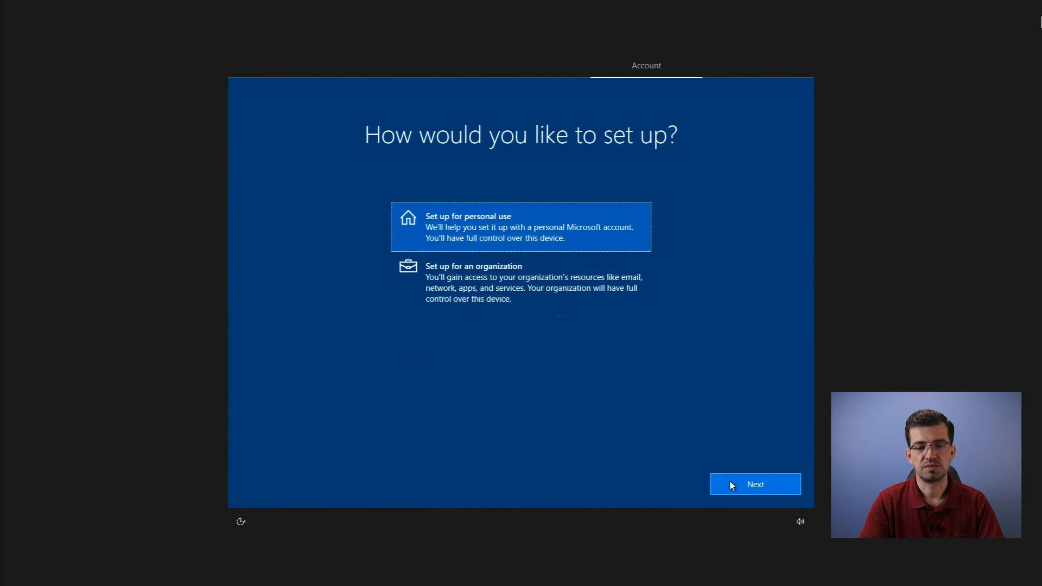
{"action": "left_click", "coordinate": [754, 483]}
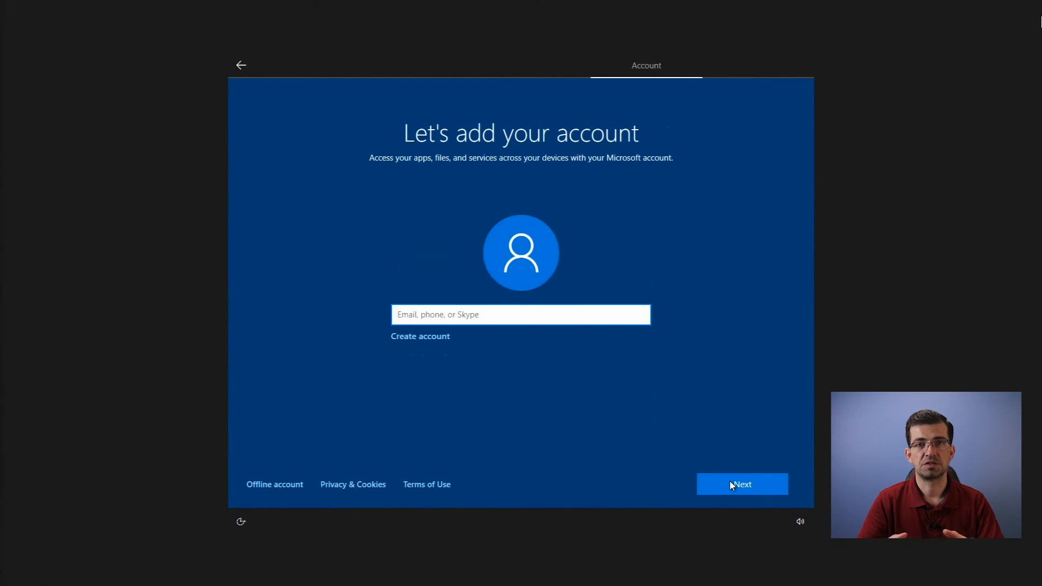
{"action": "left_click", "coordinate": [521, 314]}
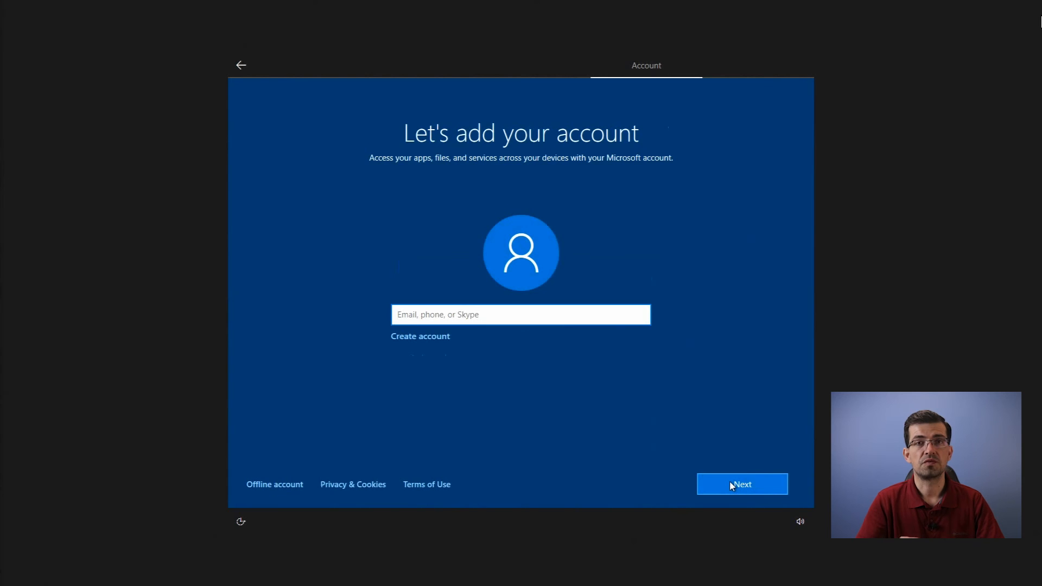
{"action": "left_click", "coordinate": [521, 314]}
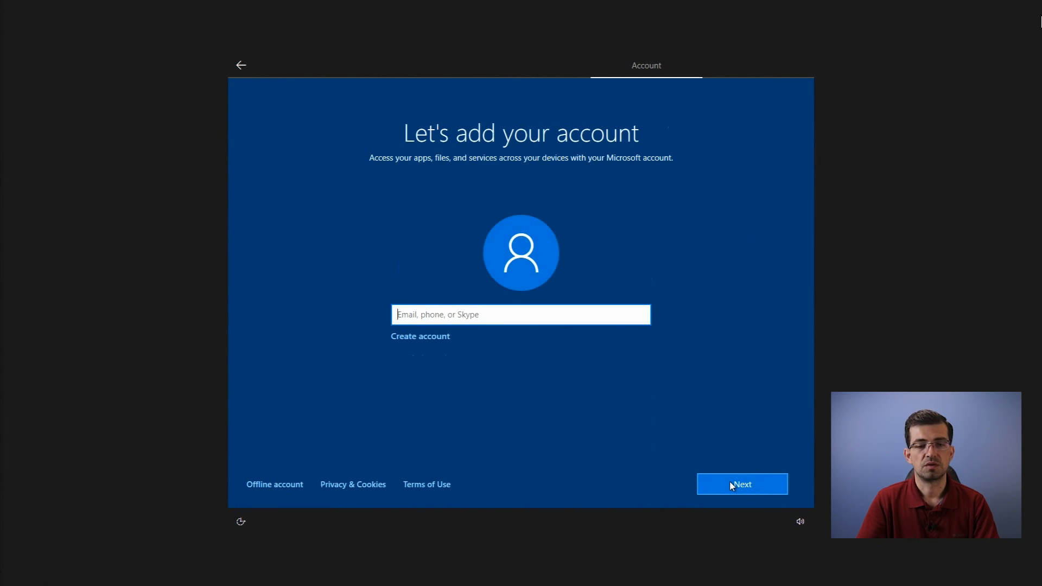
{"action": "mouse_move", "coordinate": [426, 483]}
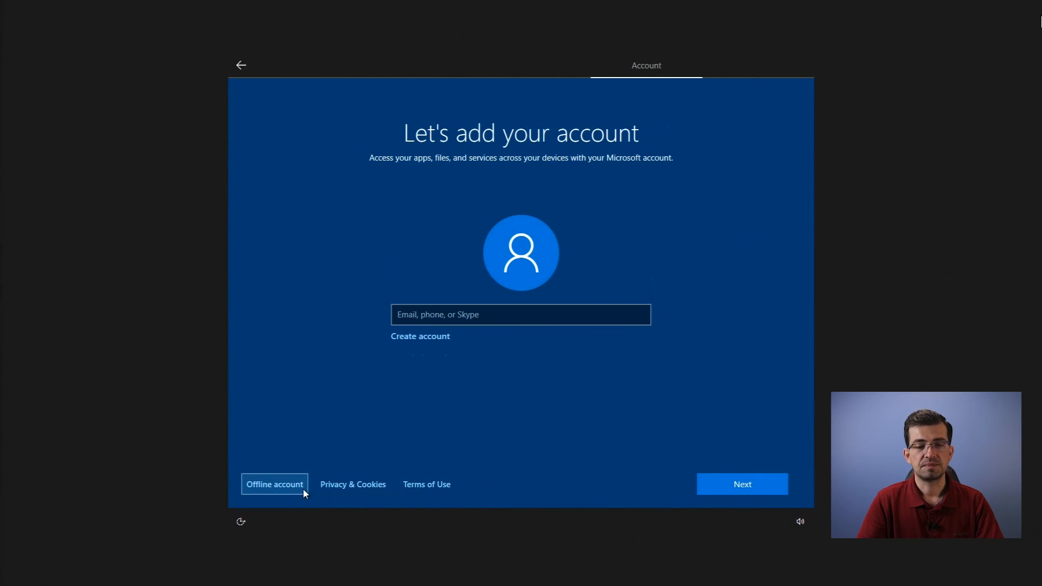
- Create an offline local account named 'Bob' with no password
{"action": "left_click", "coordinate": [274, 483]}
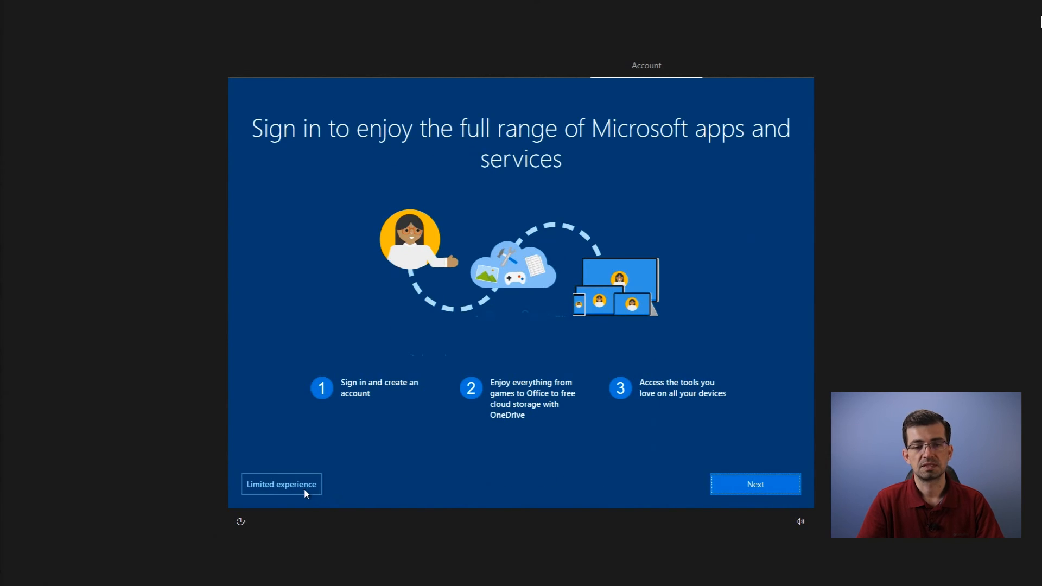
{"action": "left_click", "coordinate": [280, 483]}
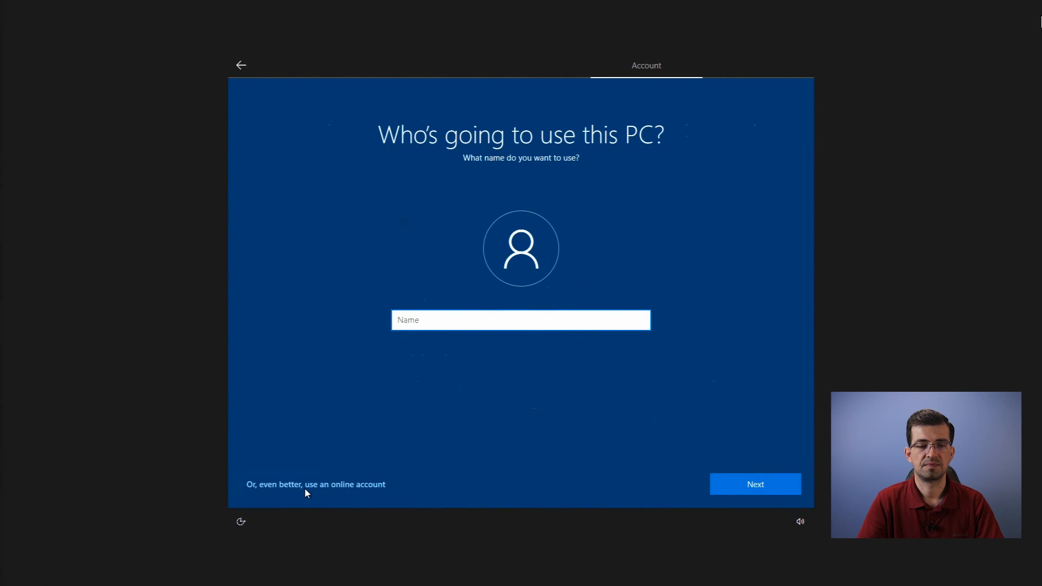
{"action": "type", "text": "Bob"}
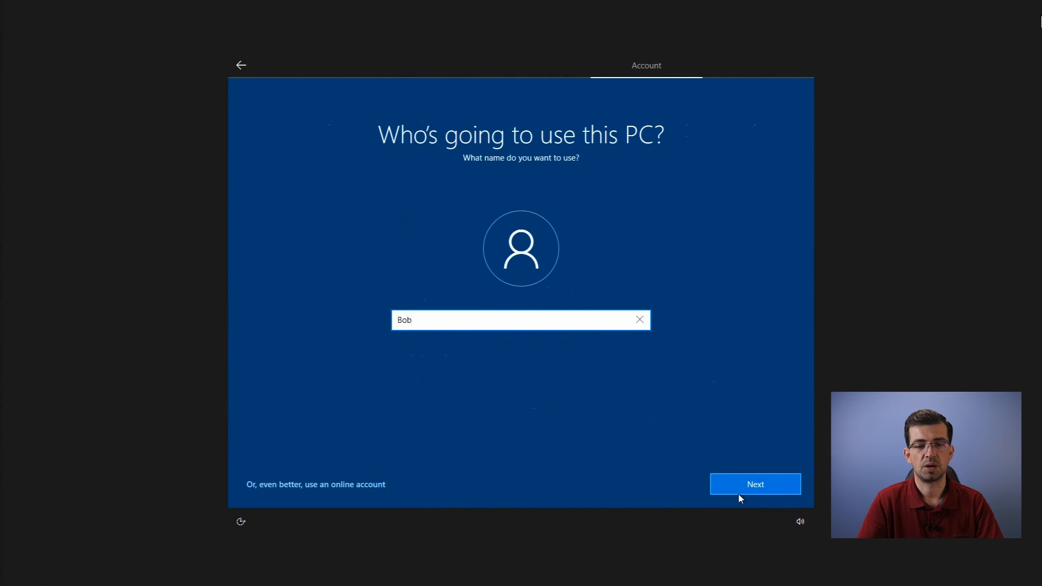
{"action": "left_click", "coordinate": [754, 483]}
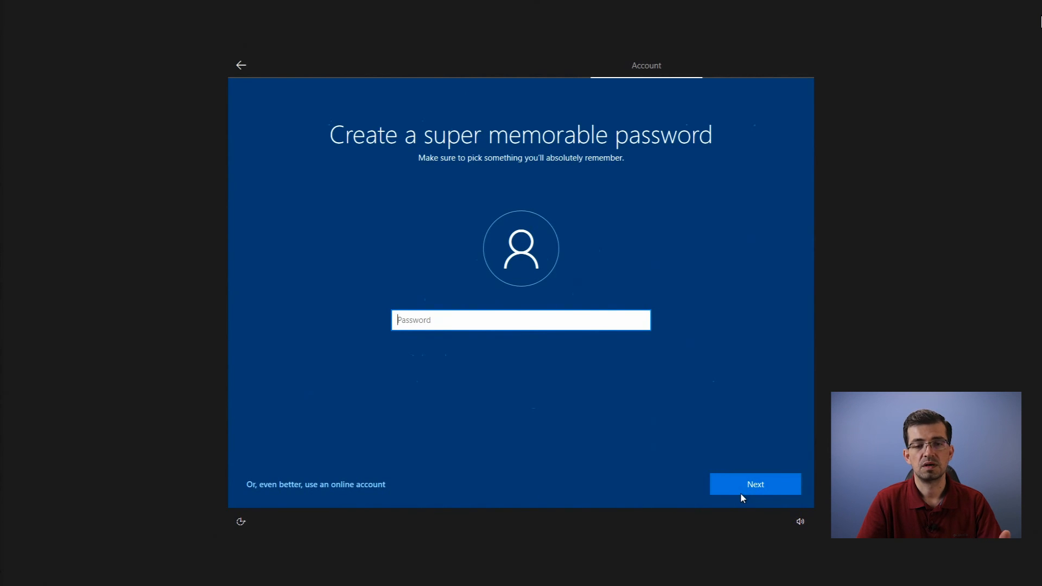
{"action": "left_click", "coordinate": [755, 484]}
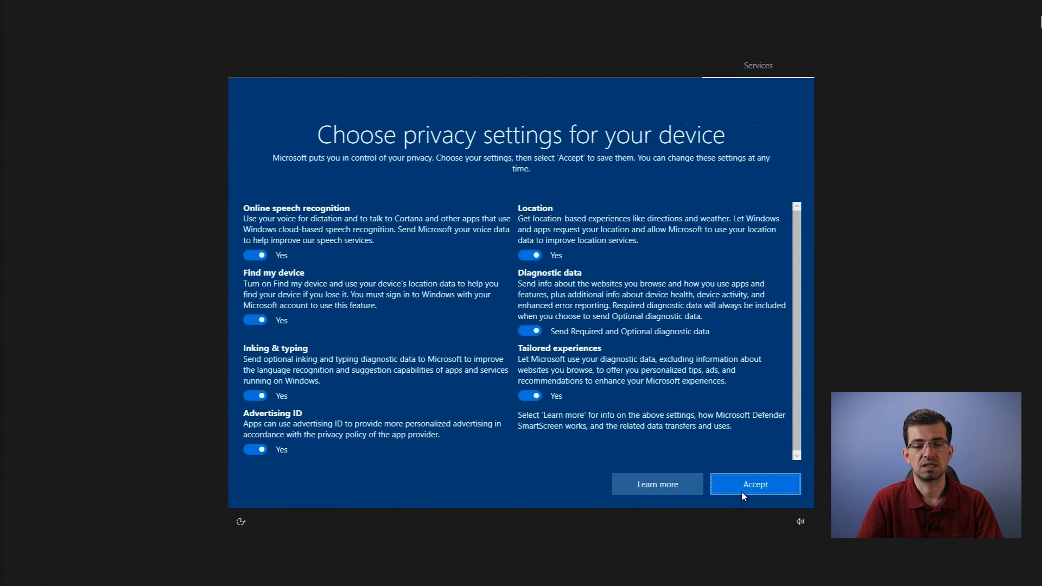
- Accept the default privacy settings and allow Cortana access to personal information
{"action": "left_click", "coordinate": [754, 483]}
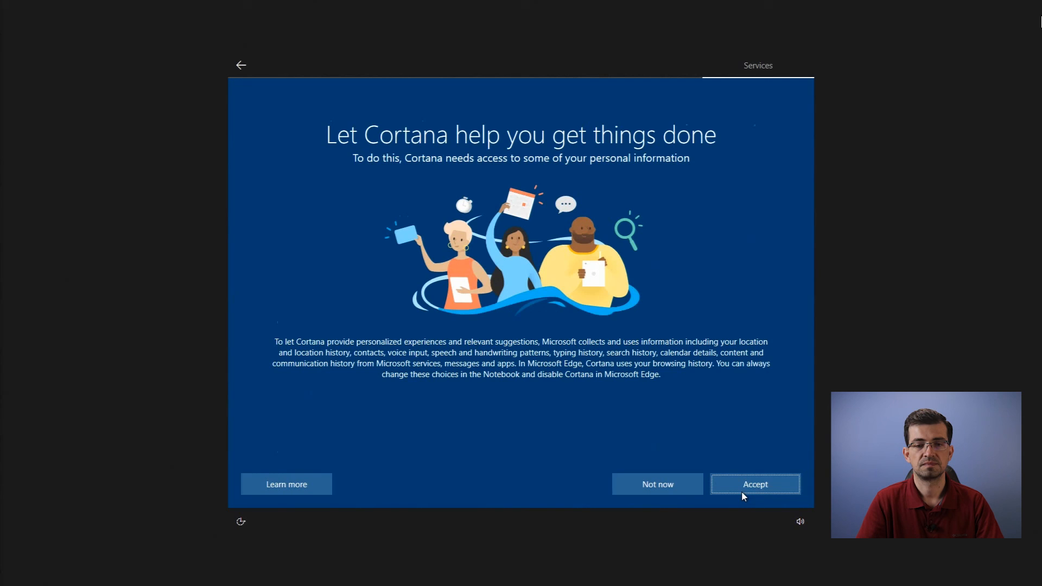
{"action": "left_click", "coordinate": [754, 483]}
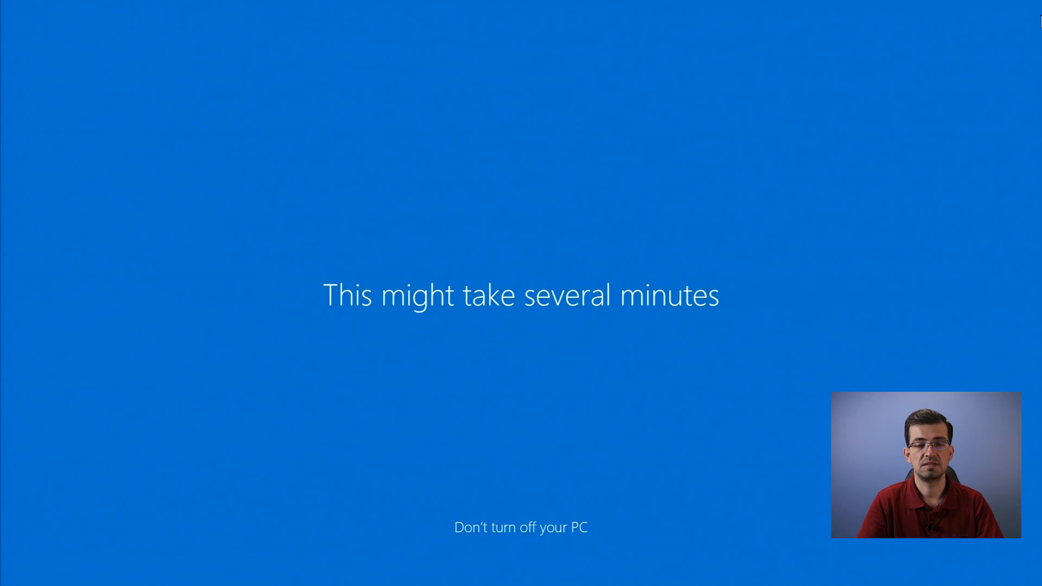